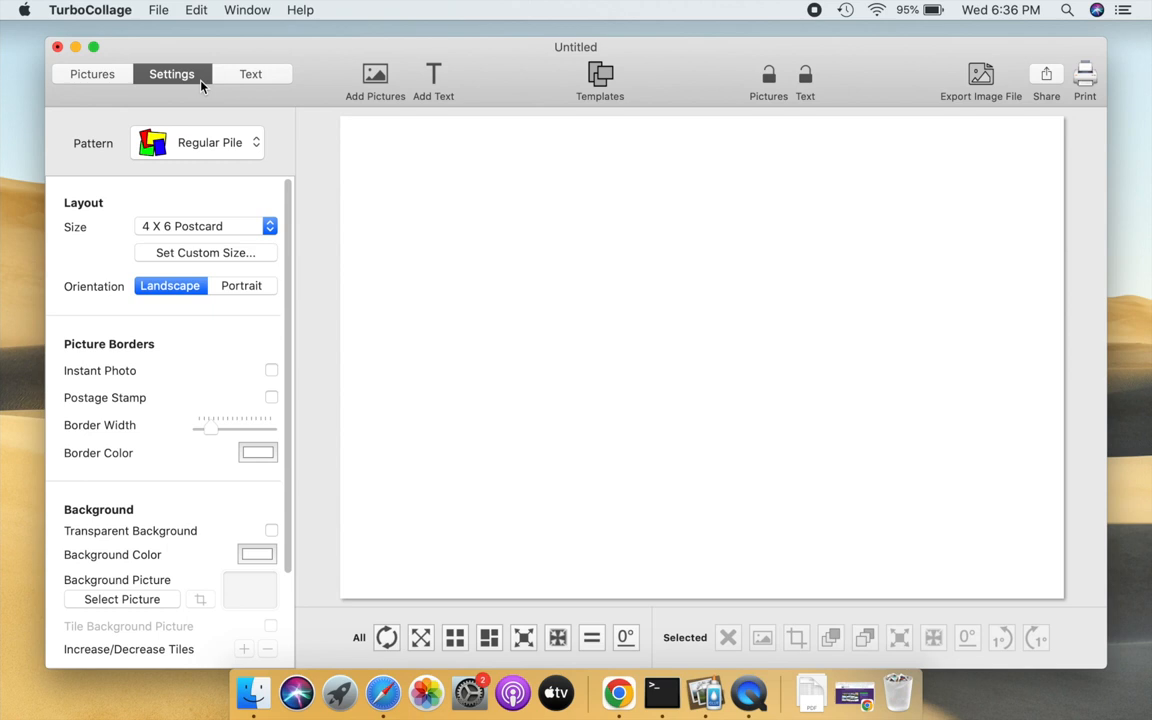
# - Apply a custom collage size of 25 × 15 inches at 300 pixels per inch
pyautogui.click(604, 164)
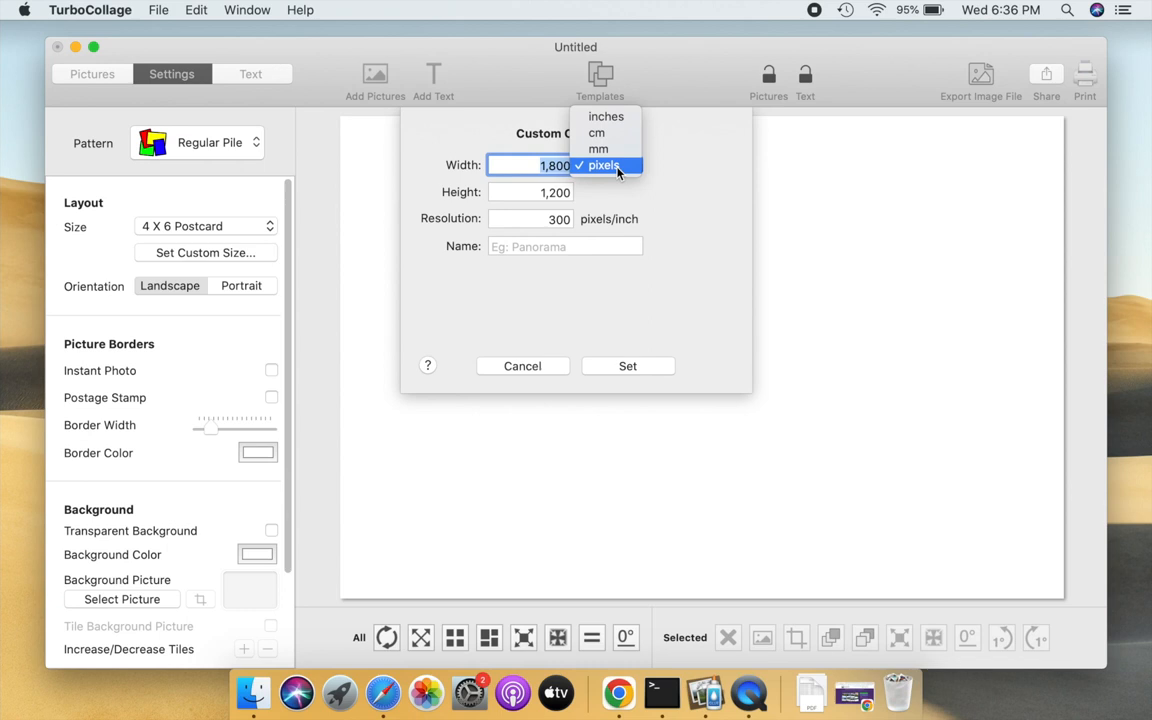
pyautogui.click(604, 116)
pyautogui.write('25')
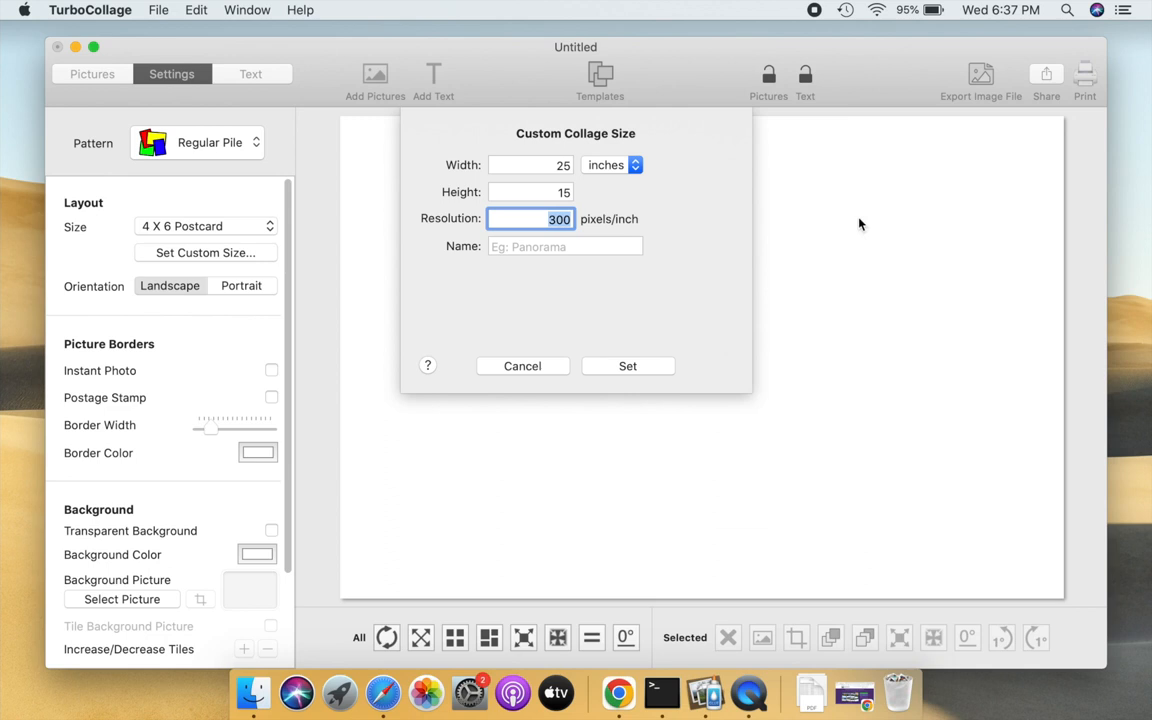
pyautogui.click(628, 364)
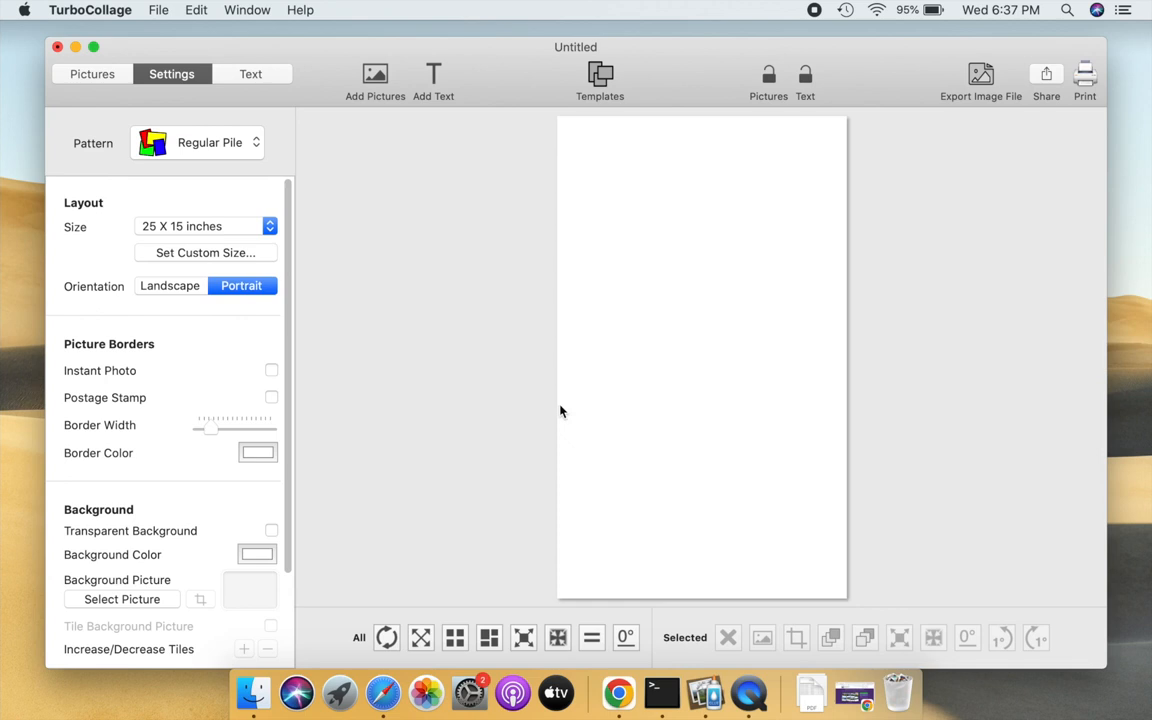
# - Switch the canvas to landscape and move to the Pictures panel to add photos
pyautogui.click(168, 284)
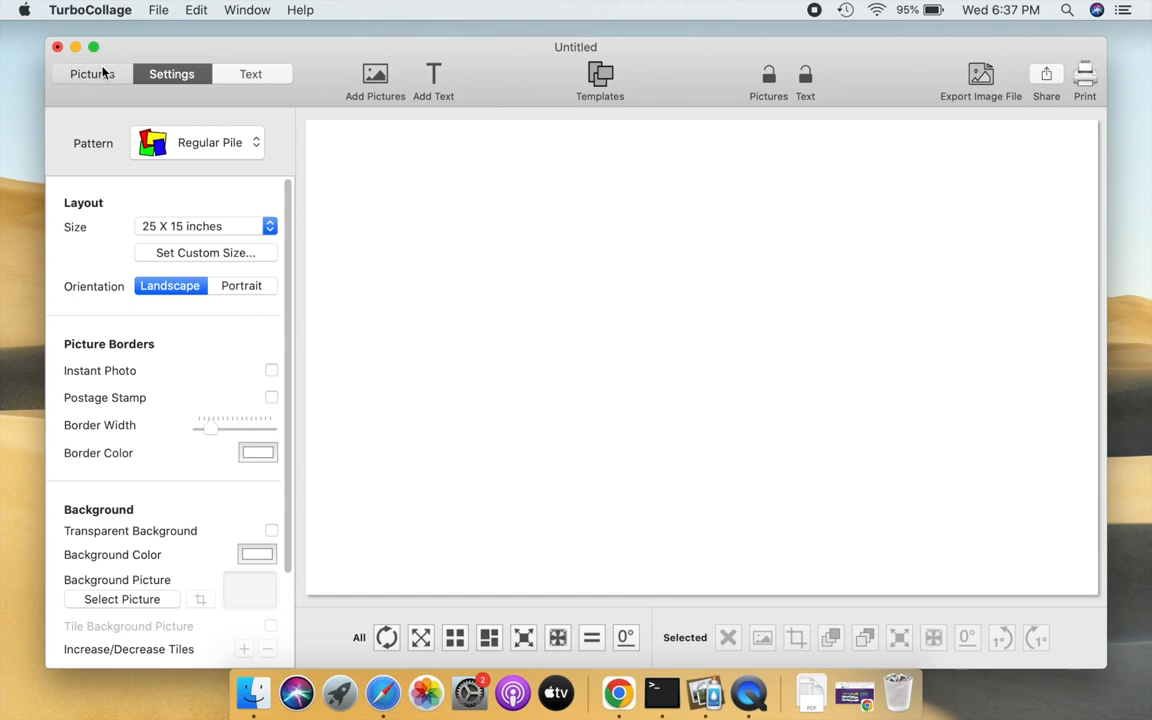
pyautogui.click(376, 80)
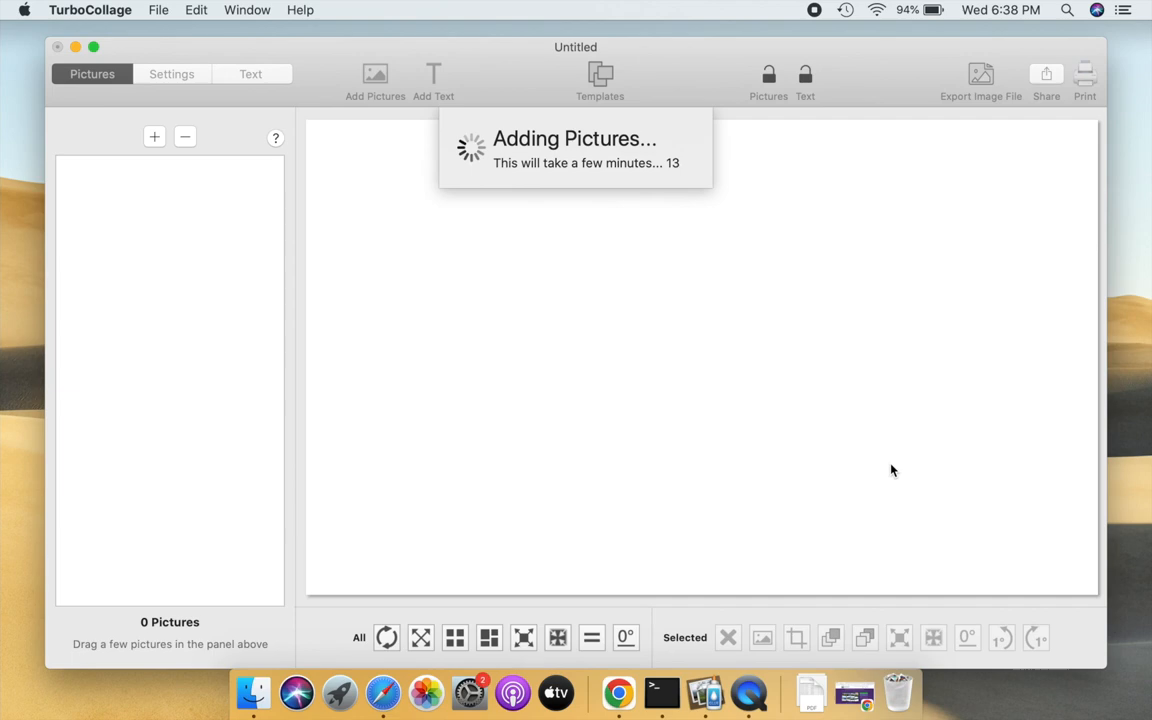